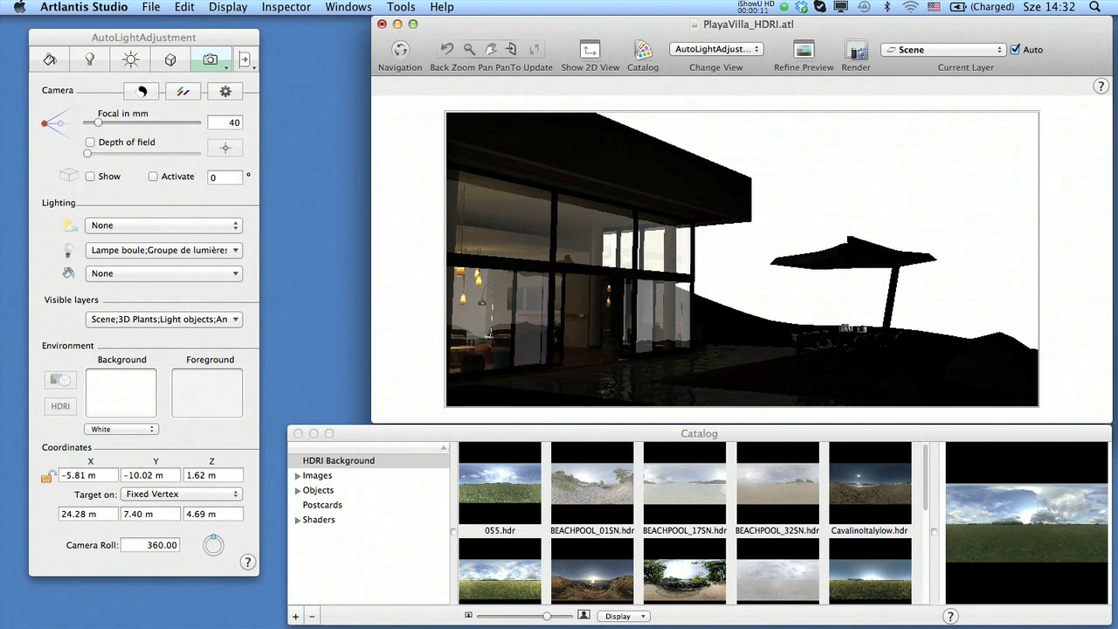
Set the cloudy skz3.hdr sky as the HDR Image background and show its HDRI settings
click(591, 483)
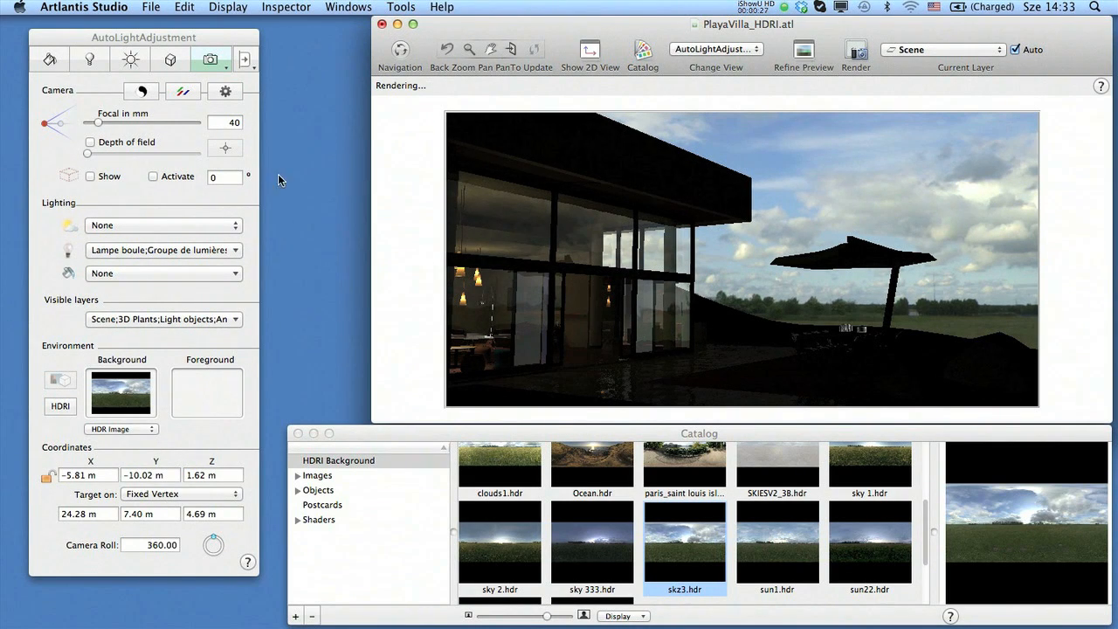
mouse_move(120, 393)
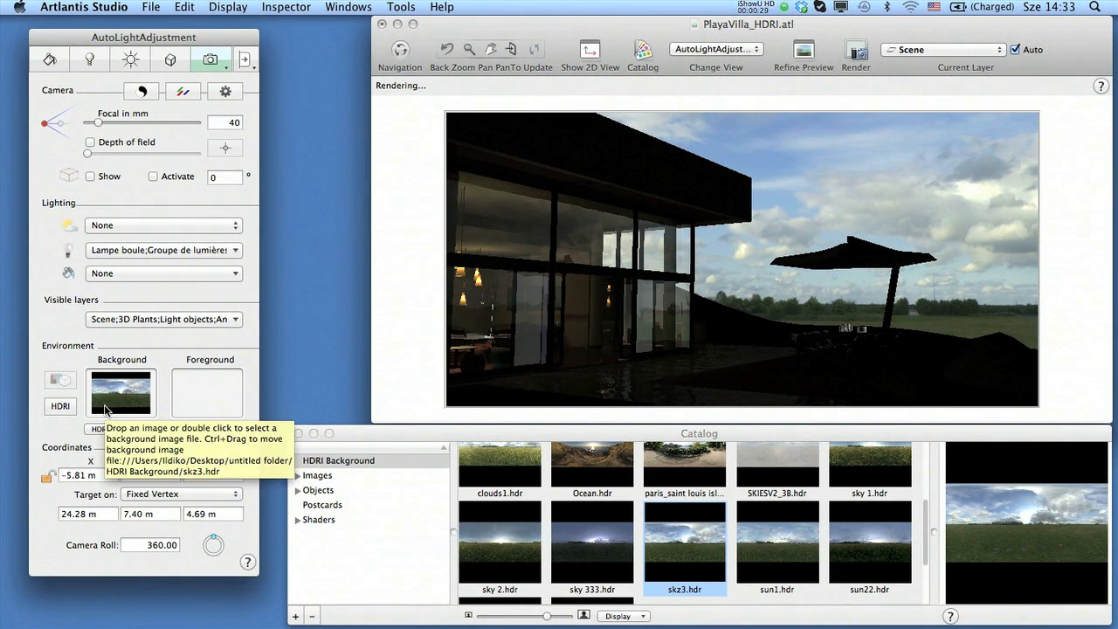
mouse_move(98, 373)
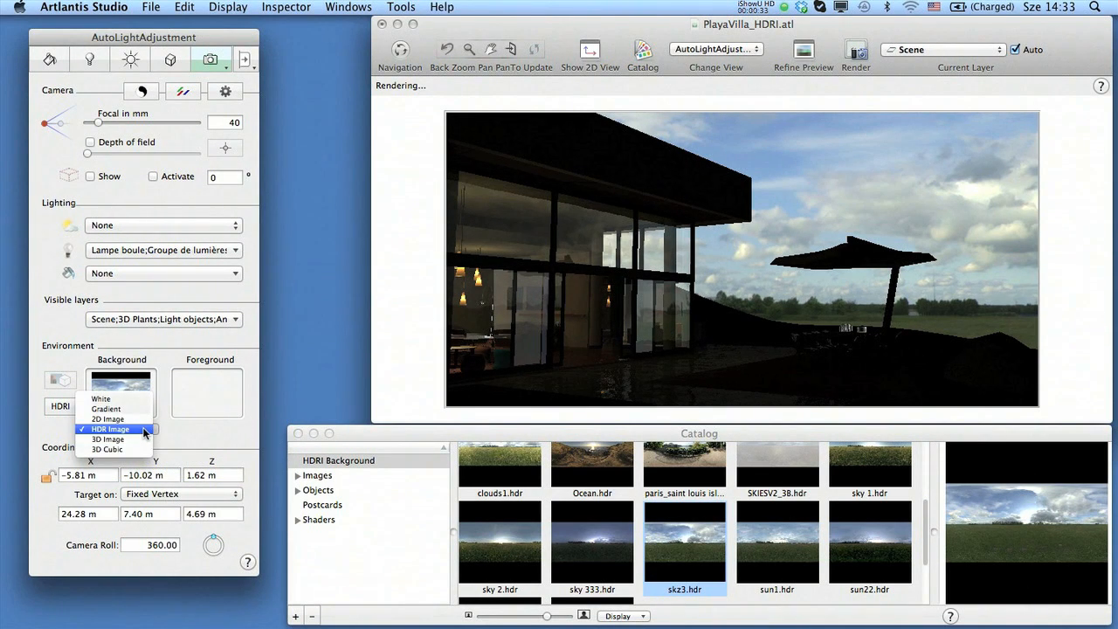
click(108, 428)
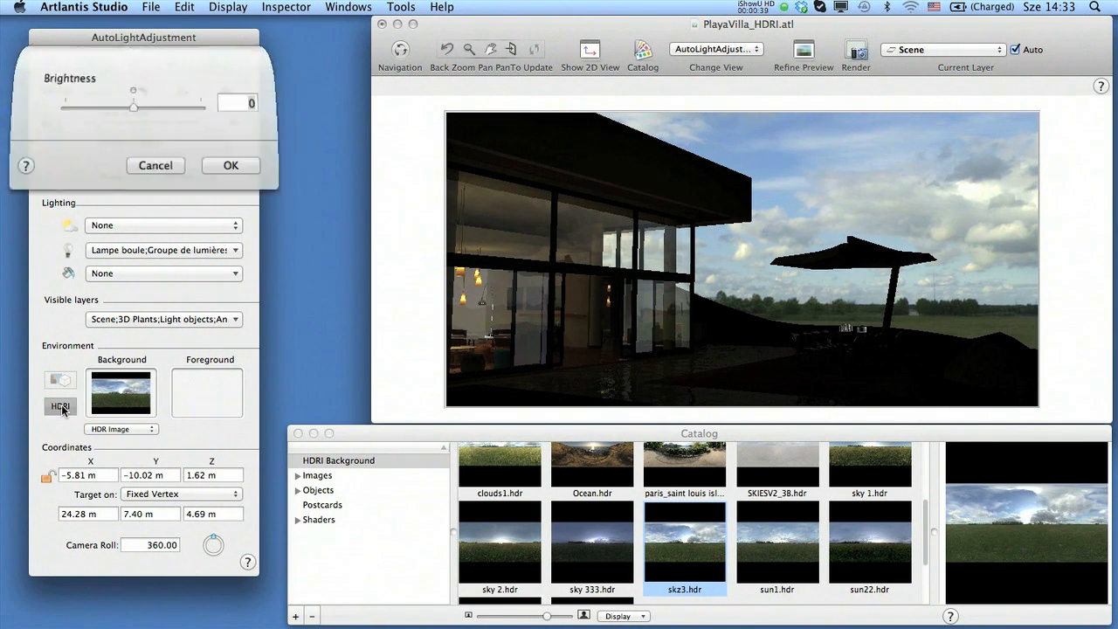
Enable HDR image lighting with power 14 and brightness lowered to -16
click(60, 407)
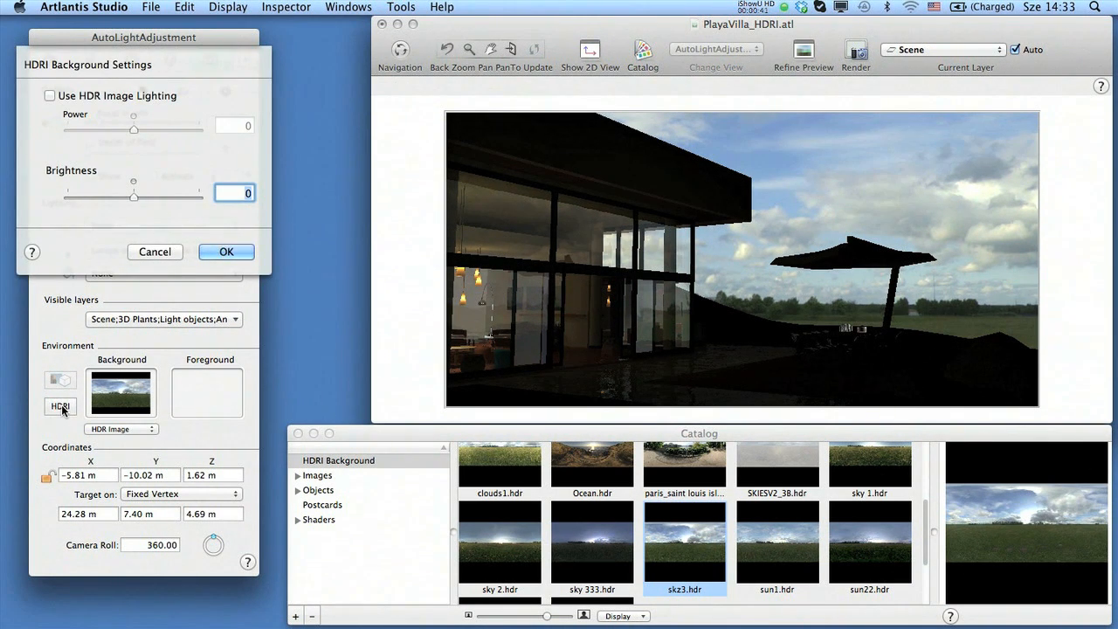
click(50, 95)
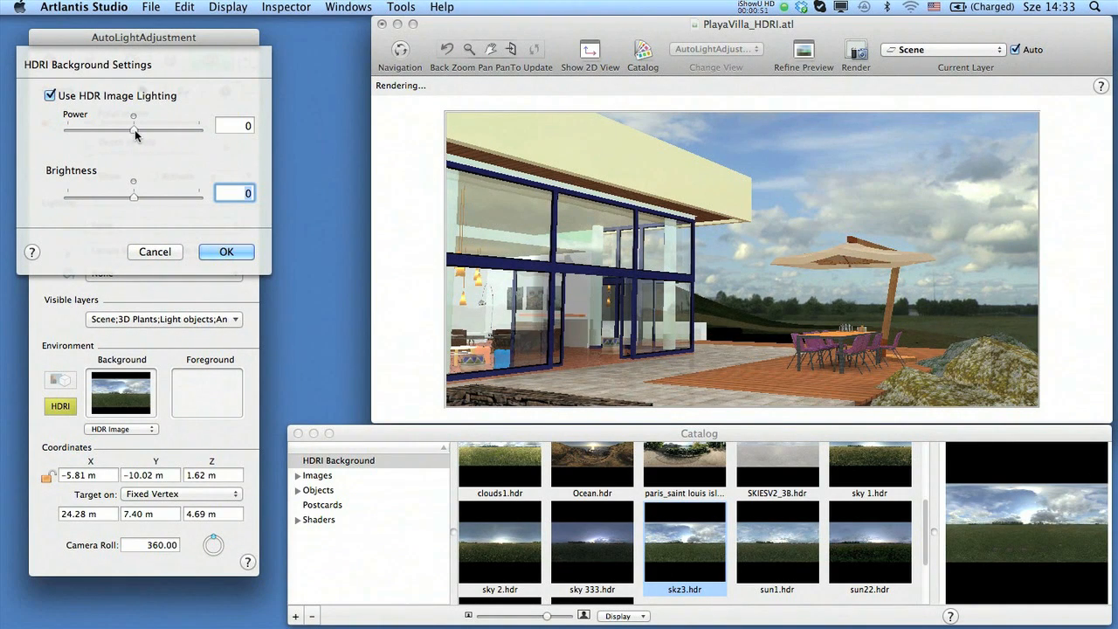
mouse_move(134, 129)
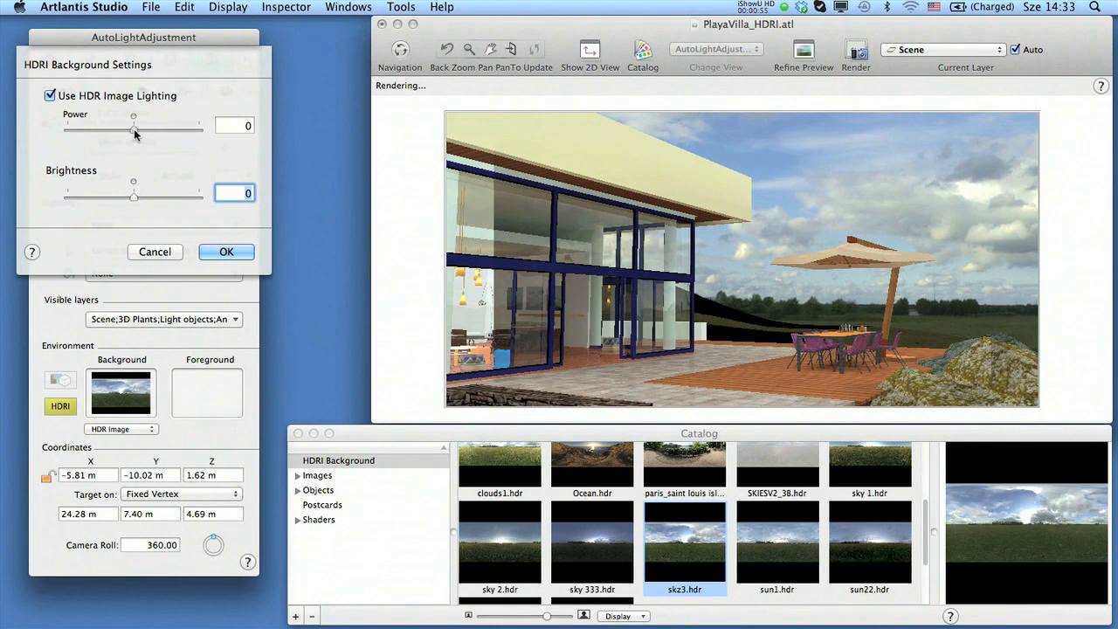
drag(133, 129, 145, 130)
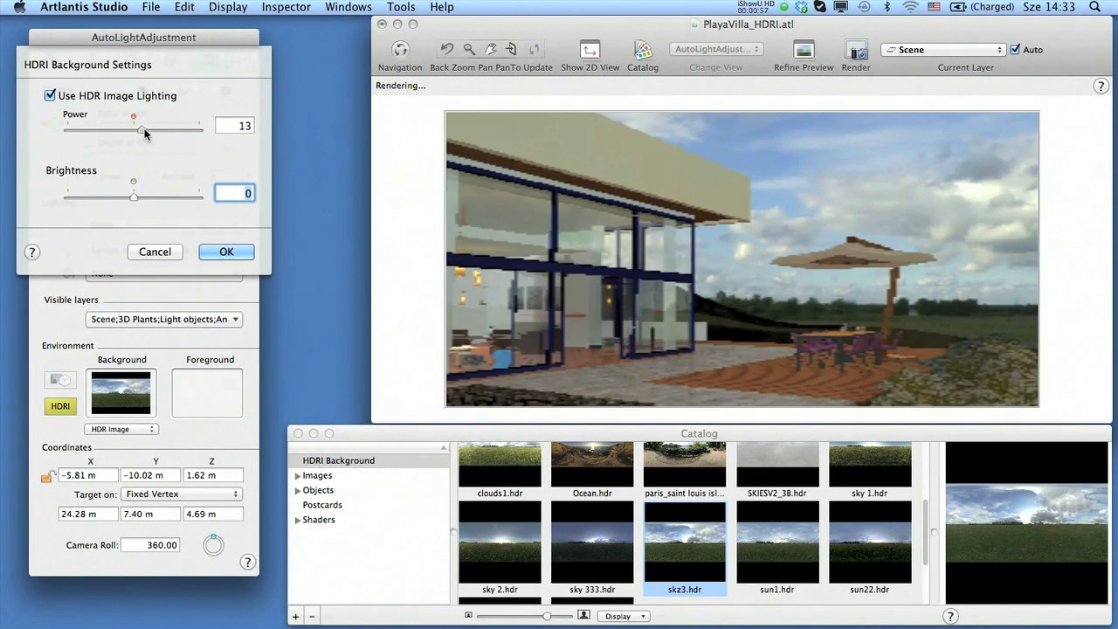
drag(133, 129, 147, 129)
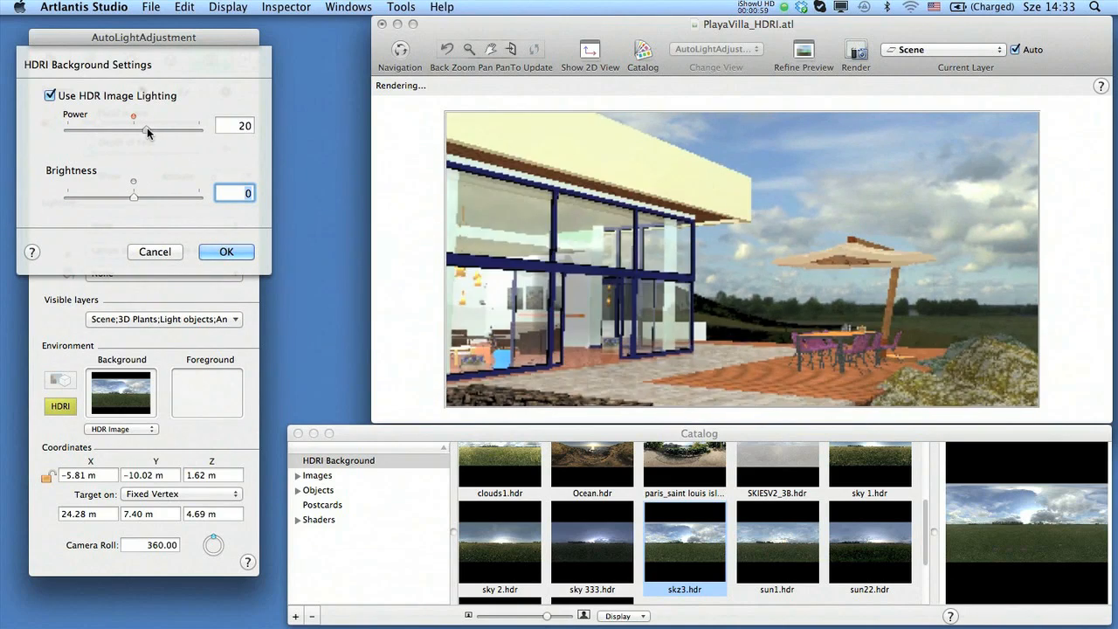
drag(150, 130, 133, 130)
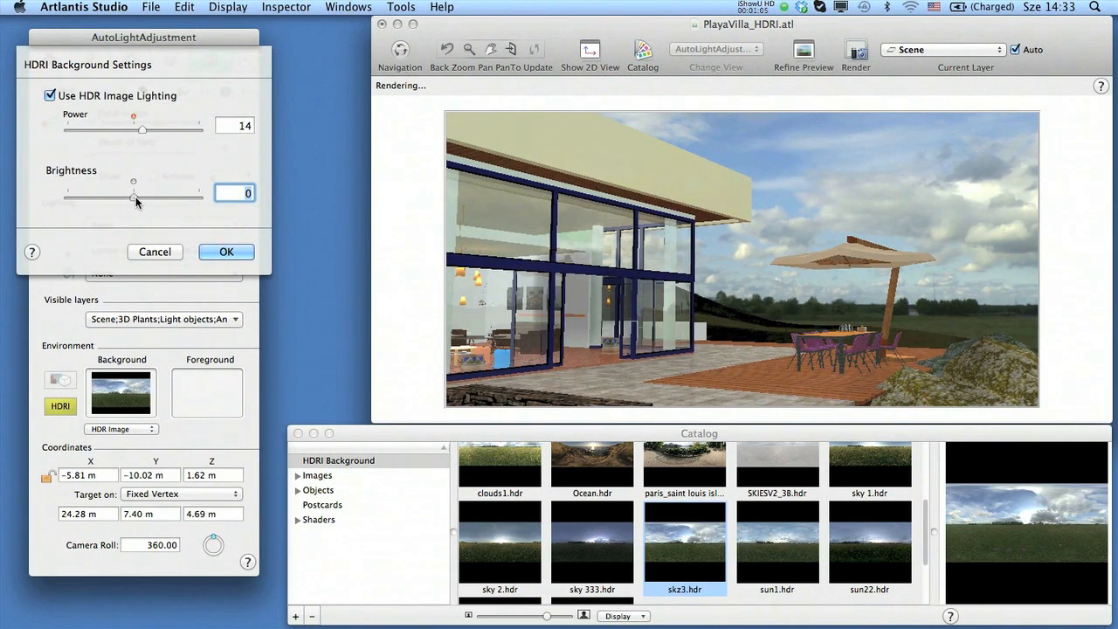
drag(143, 199, 131, 199)
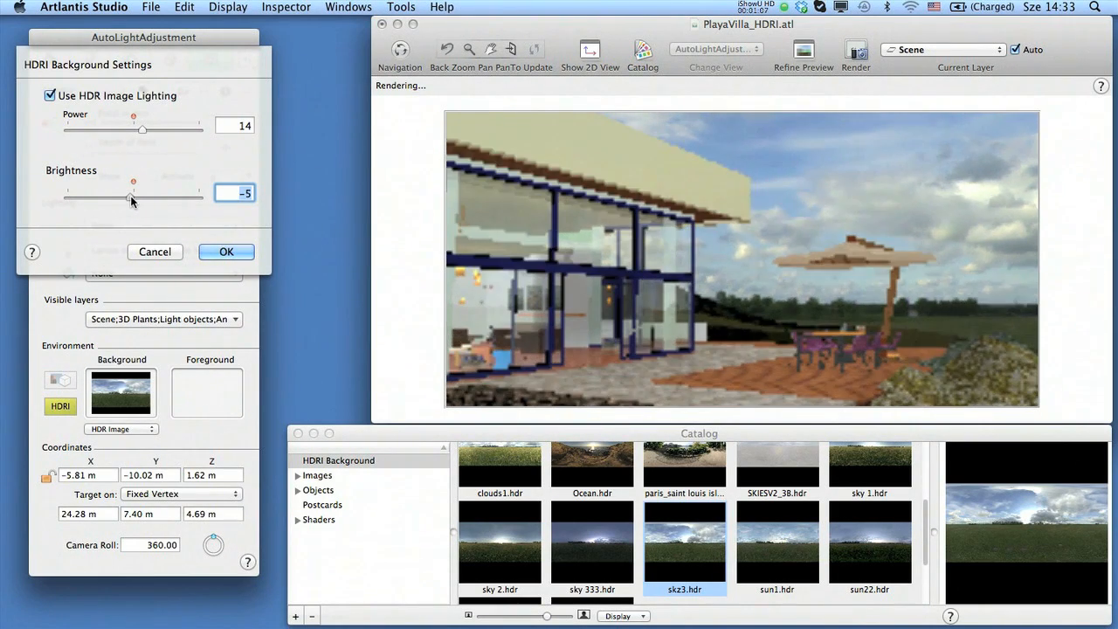
drag(133, 196, 123, 196)
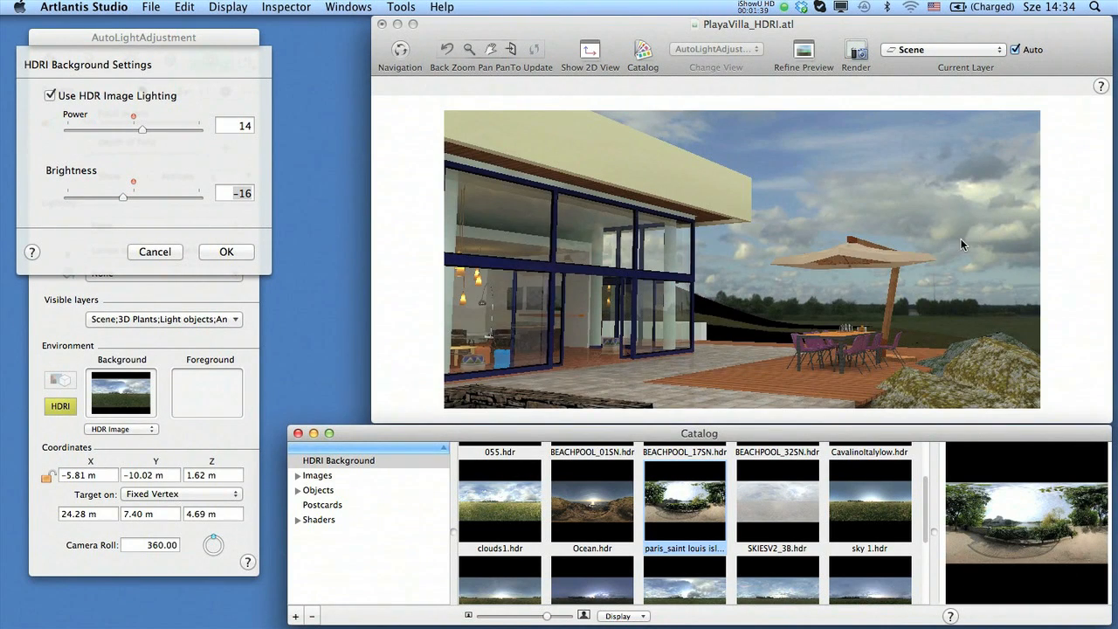
Swap in the Paris tree-lined panorama, re-enable HDR image lighting, and set power to 0
click(50, 96)
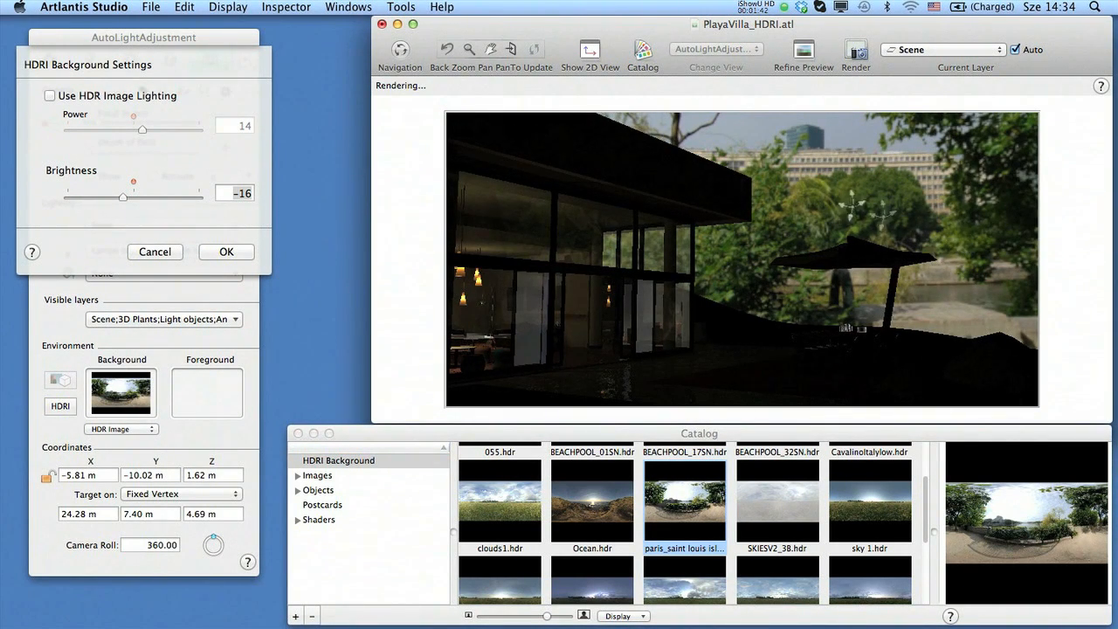
click(50, 95)
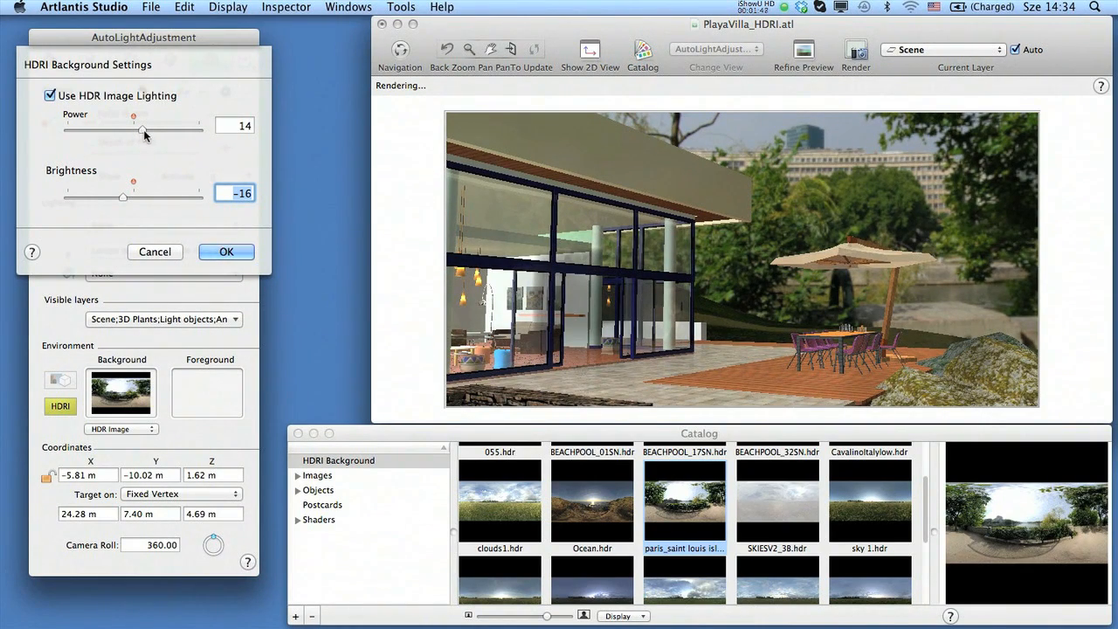
drag(142, 130, 136, 129)
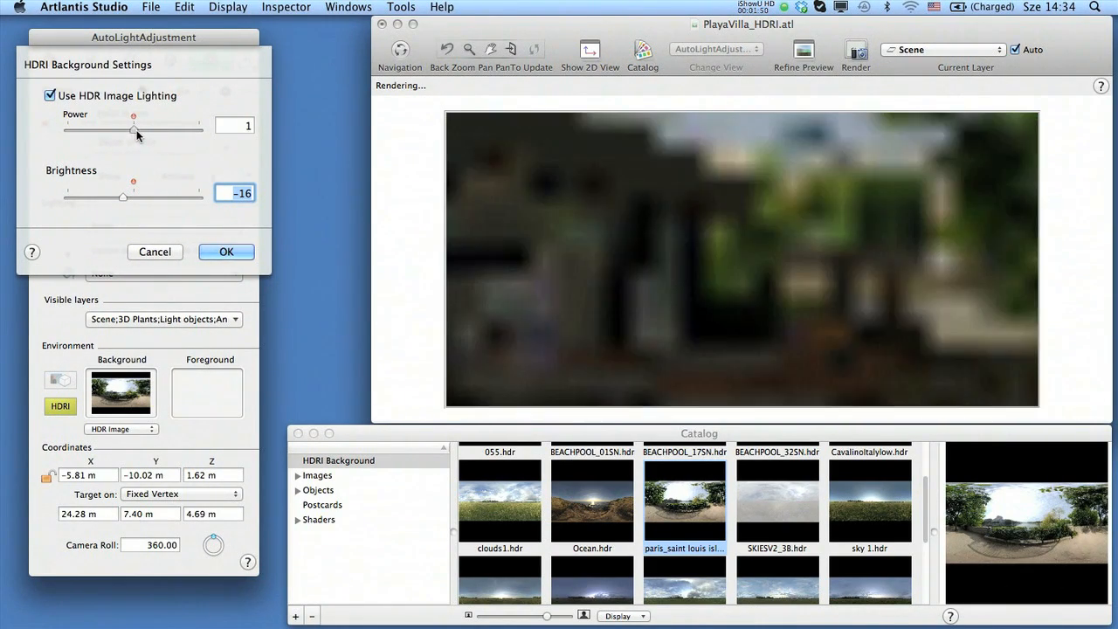
drag(133, 129, 133, 129)
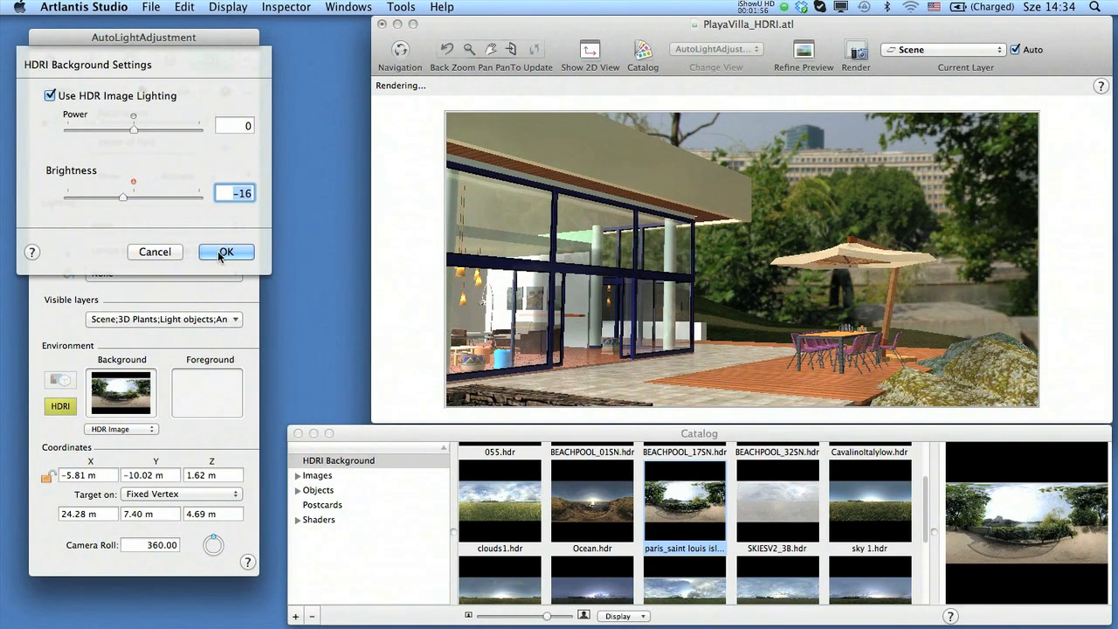
Confirm the HDRI Background Settings with OK
click(225, 252)
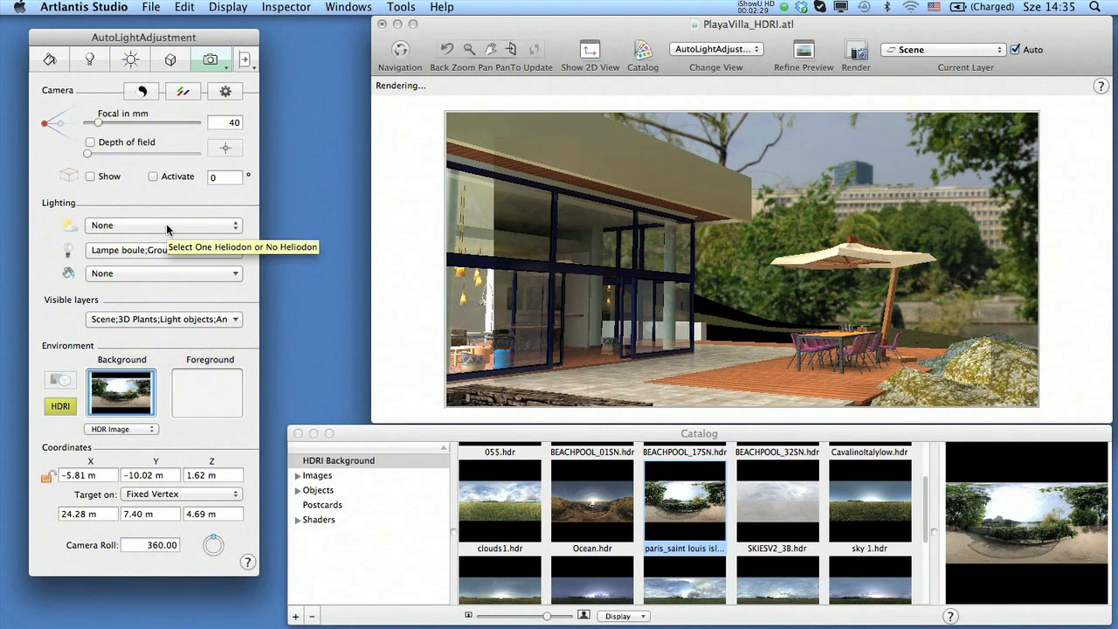
Choose AutoLight as the heliodon in the Lighting section
click(161, 225)
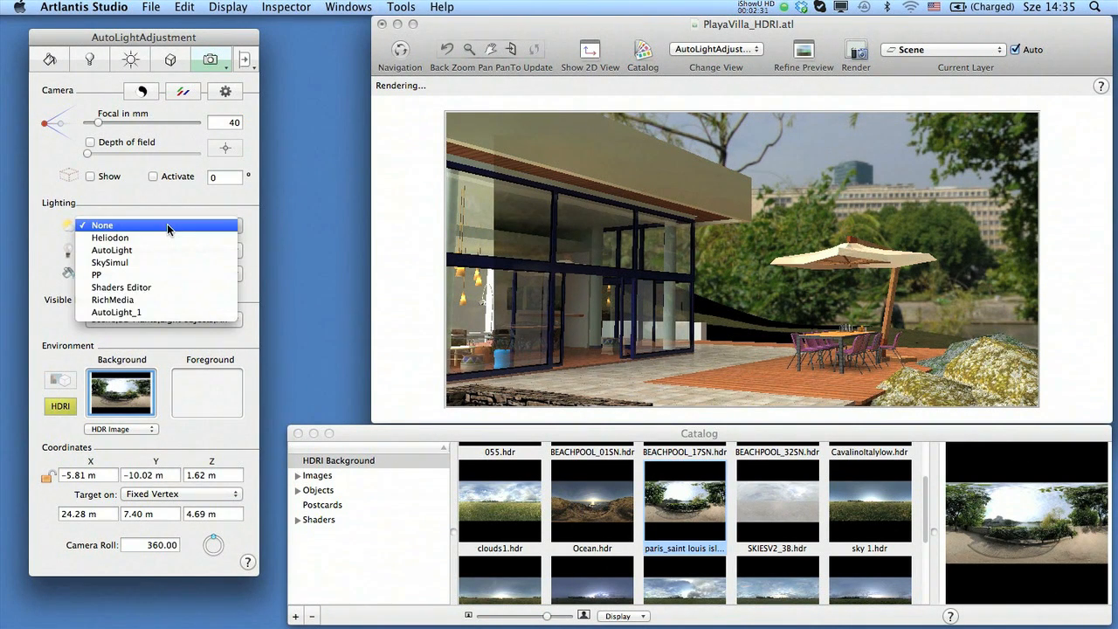
mouse_move(162, 274)
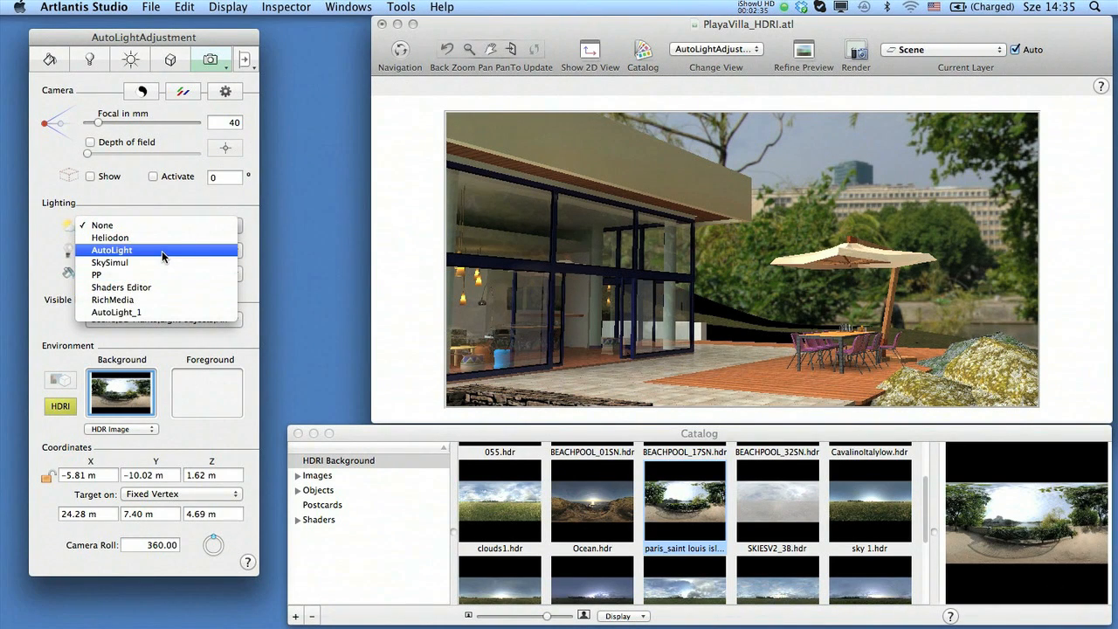
click(111, 249)
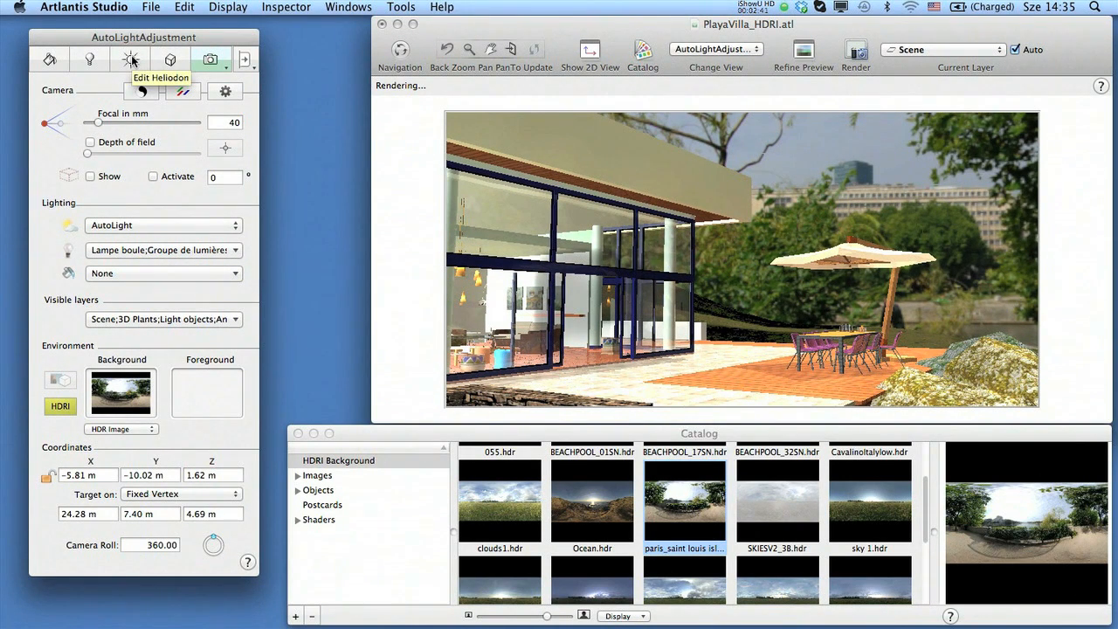
Edit the AutoLight heliodon and set Sun Light Power to 7
click(130, 60)
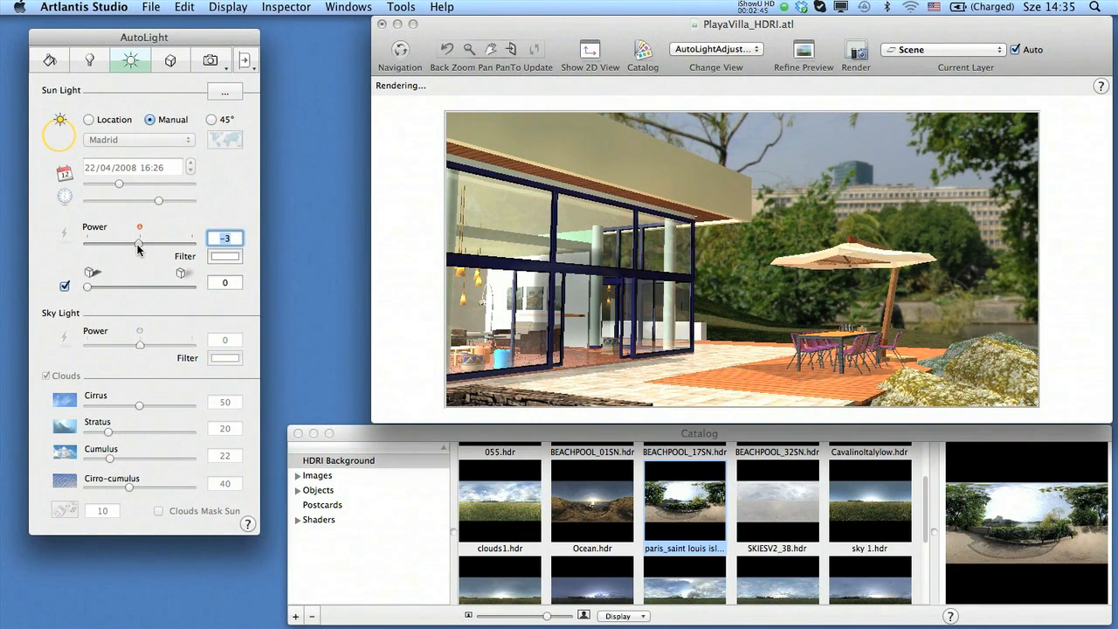
drag(115, 238, 139, 239)
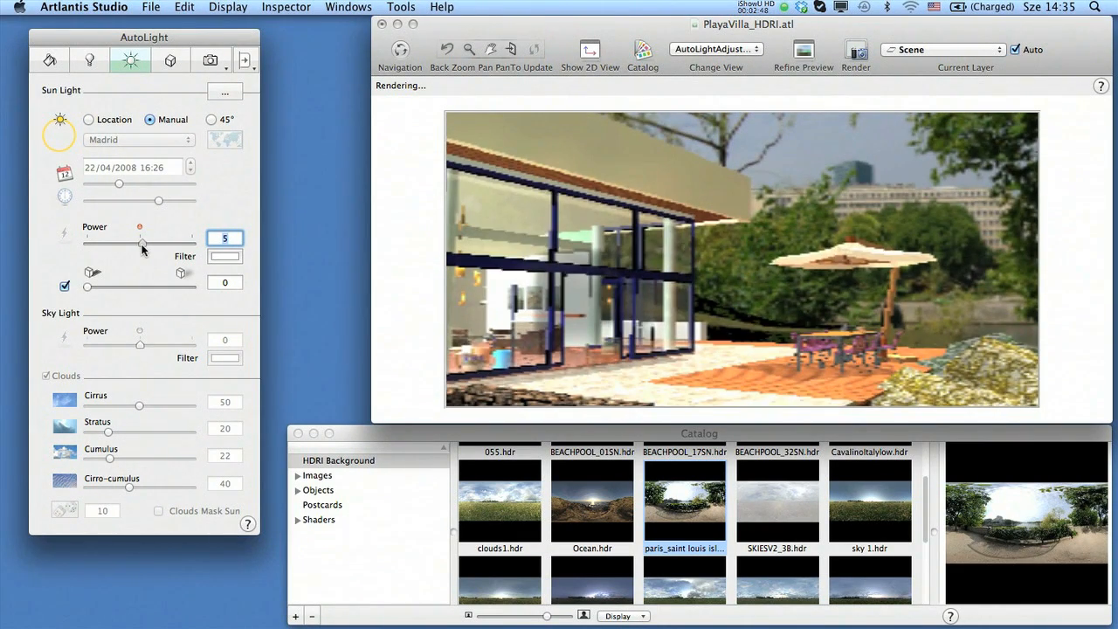
drag(140, 239, 142, 239)
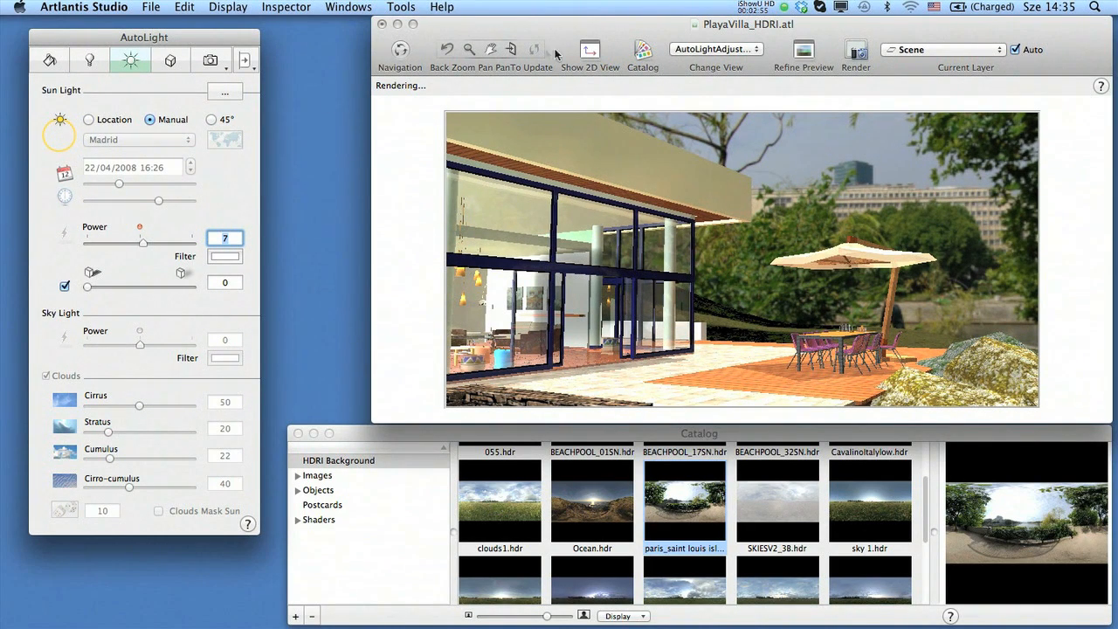
mouse_move(590, 50)
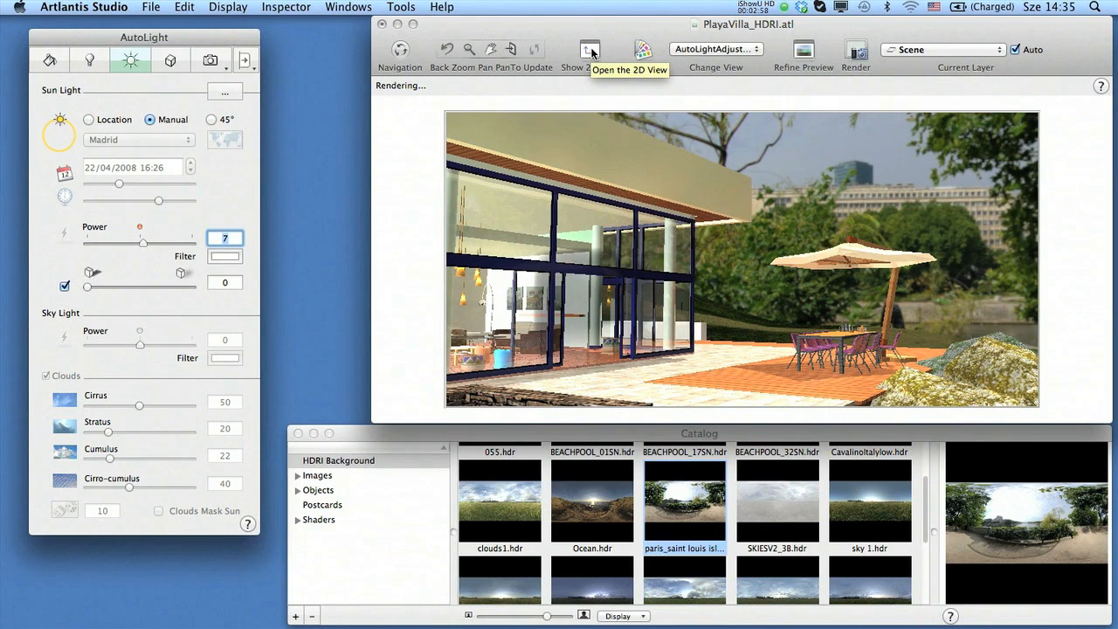
In the 2D plan view, place the AutoLight sun at the villa's upper left
click(590, 49)
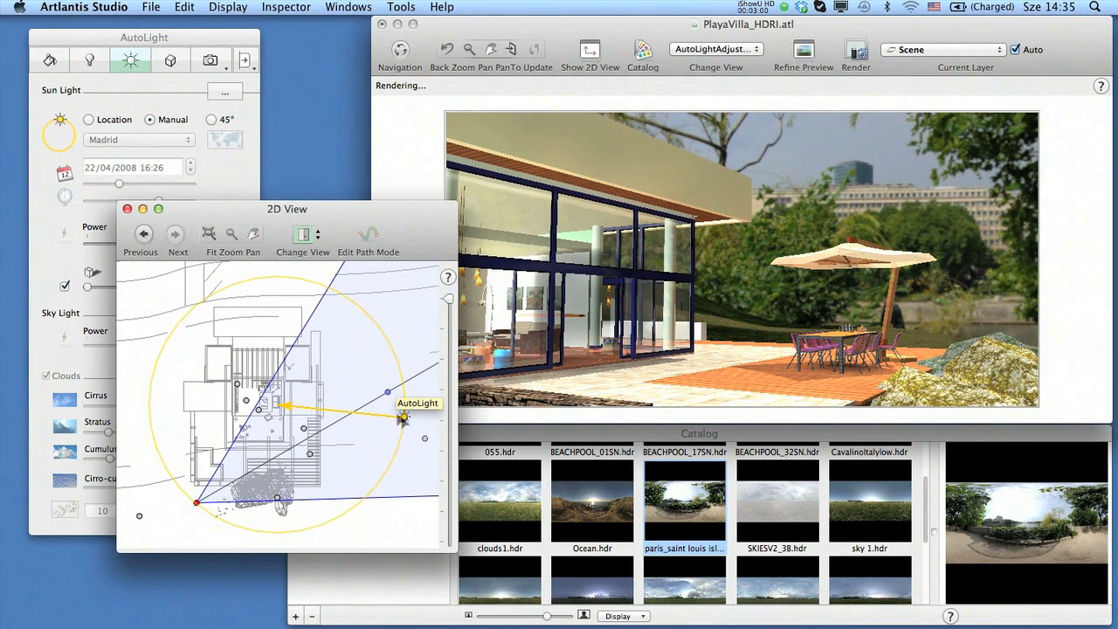
drag(402, 418, 170, 332)
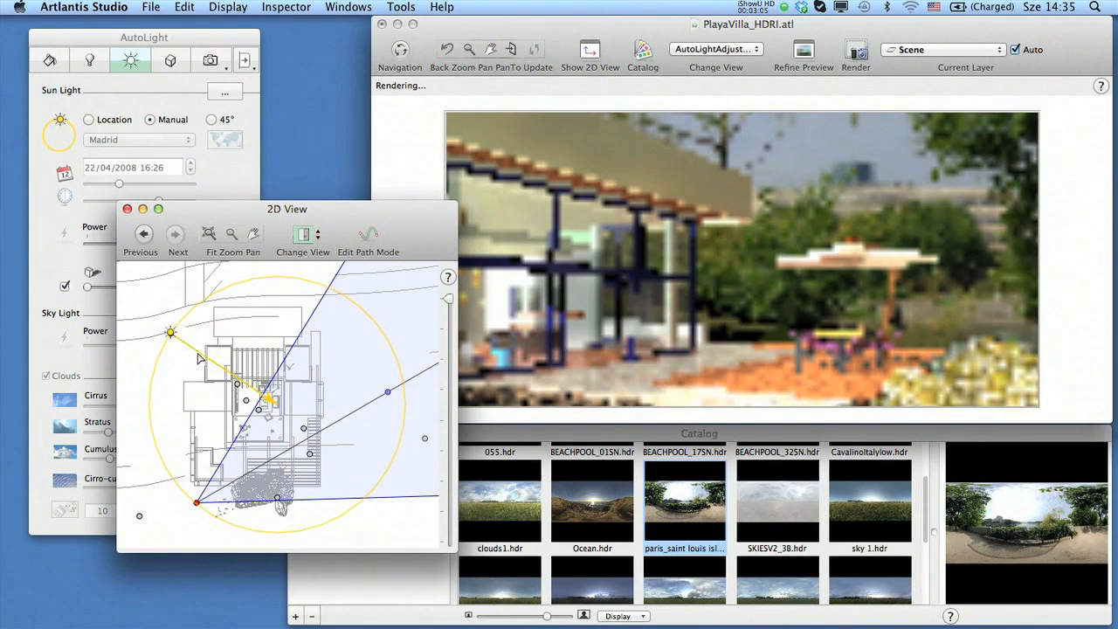
drag(170, 332, 159, 351)
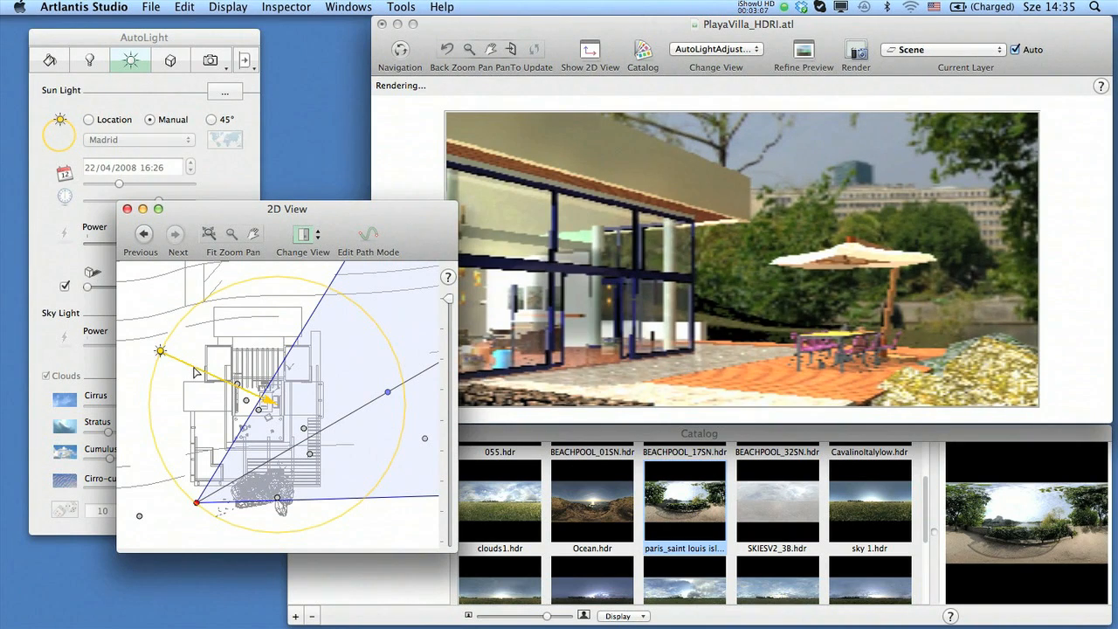